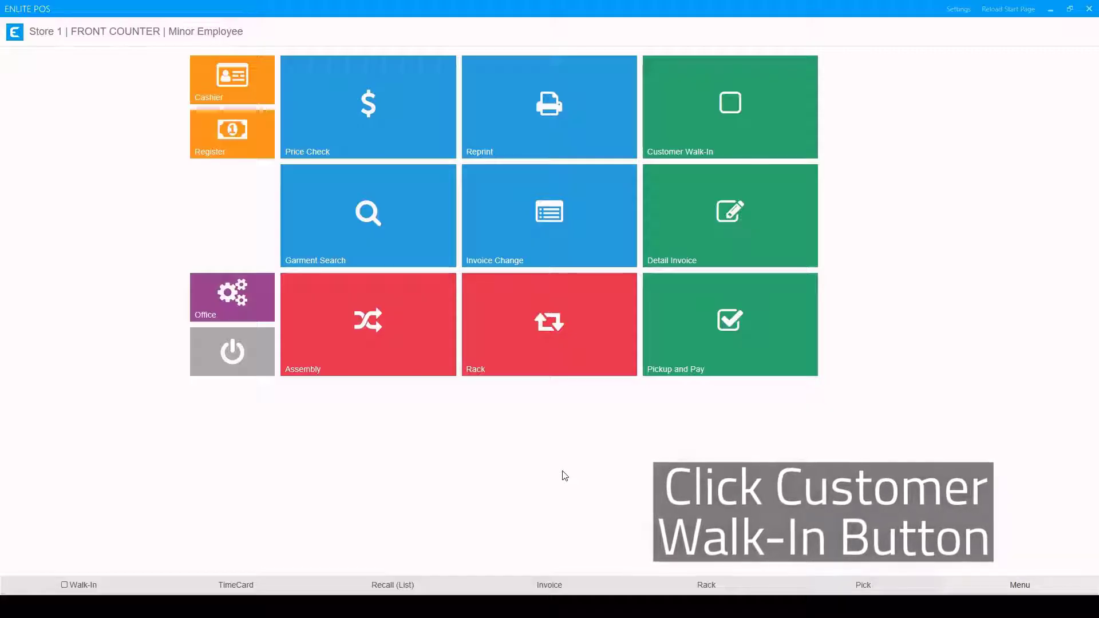
pyautogui.moveTo(680, 134)
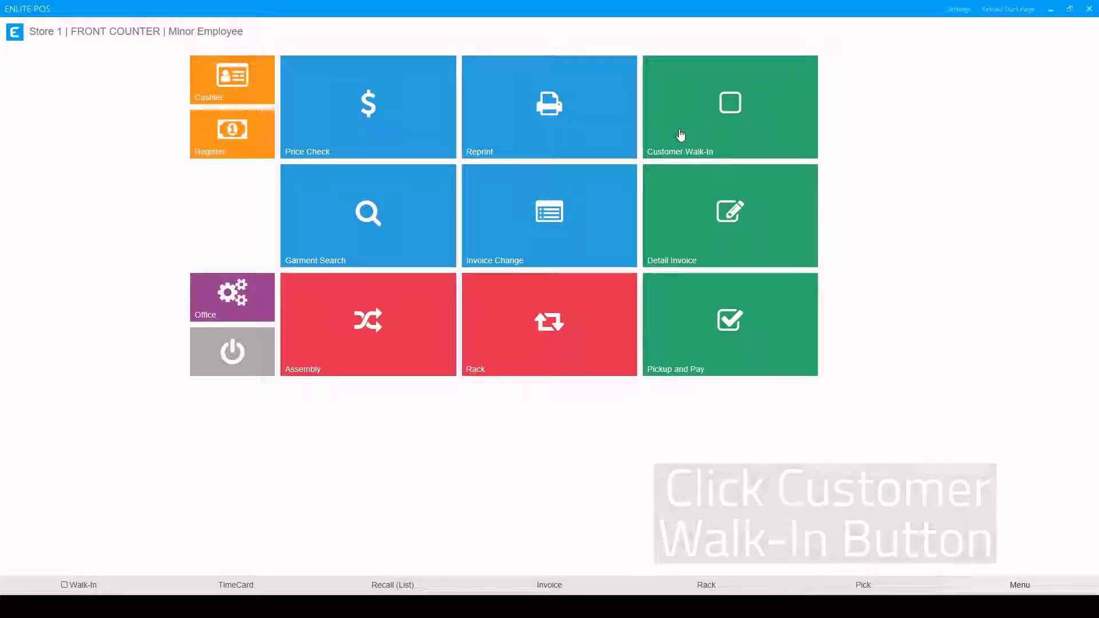
# - Enter Customer Walk-In and sign in with the employee PIN
pyautogui.click(730, 106)
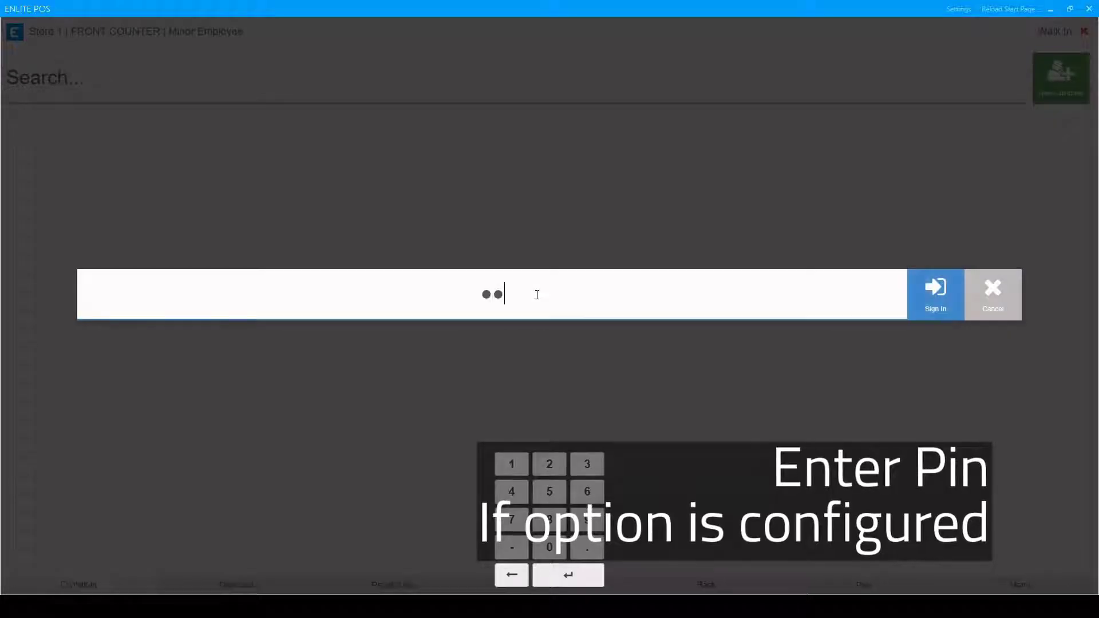
pyautogui.click(935, 294)
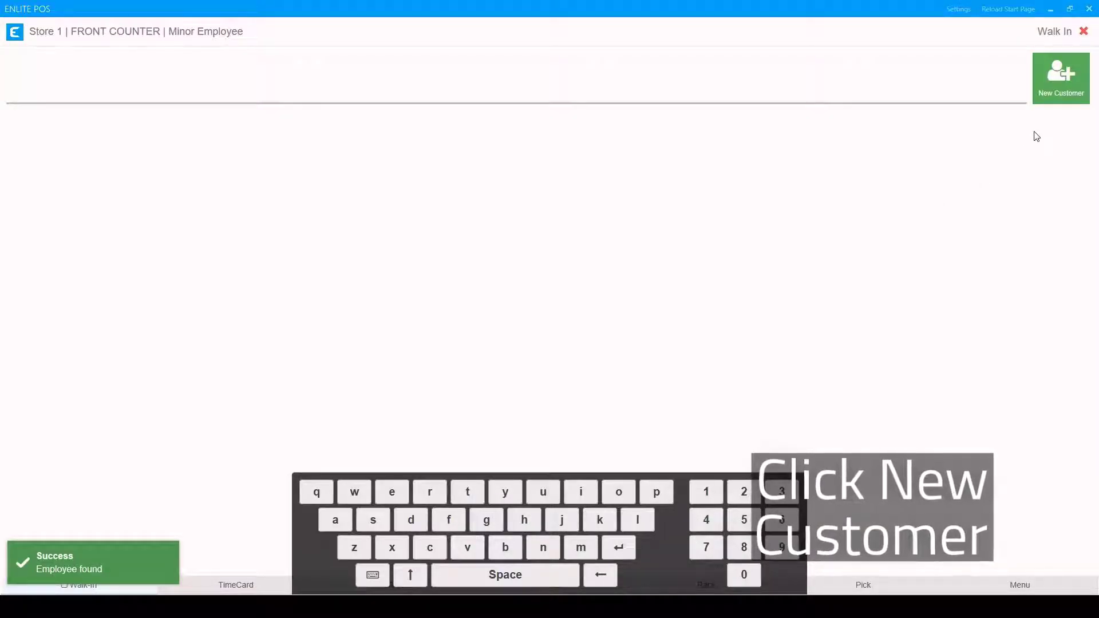
# - Begin a new customer record for Bruce Banner, starting with the phone number
pyautogui.click(1060, 77)
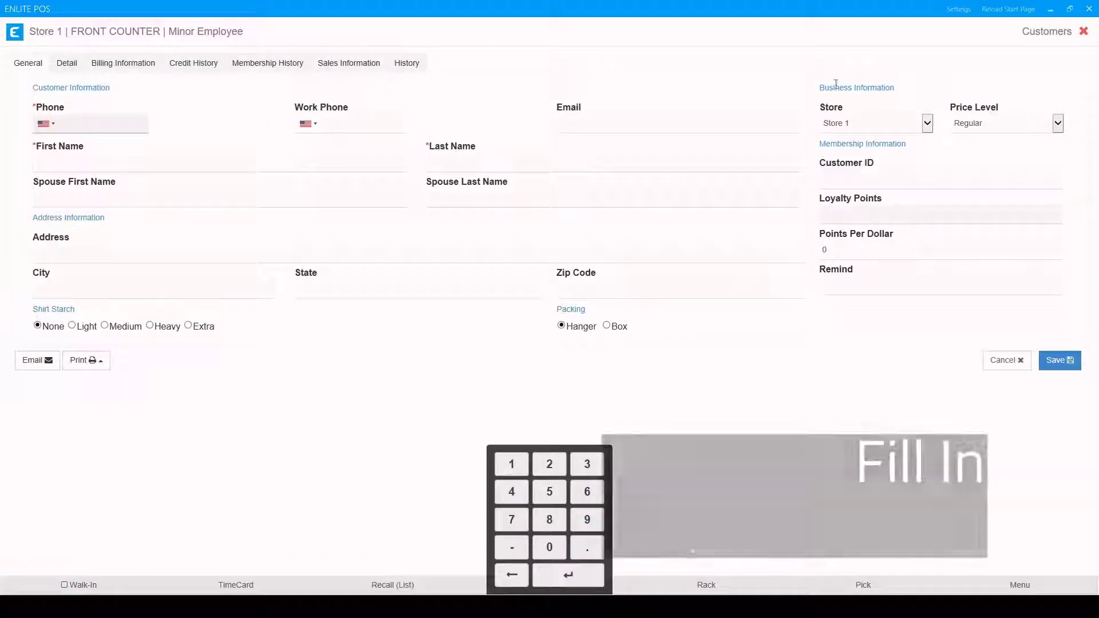
pyautogui.click(91, 123)
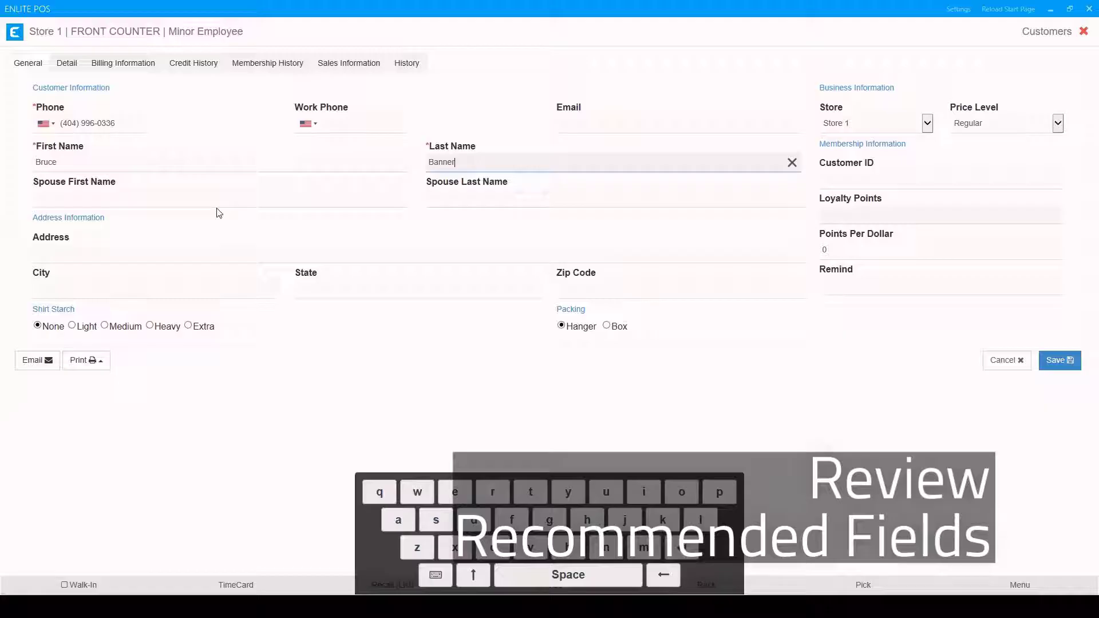
pyautogui.click(677, 123)
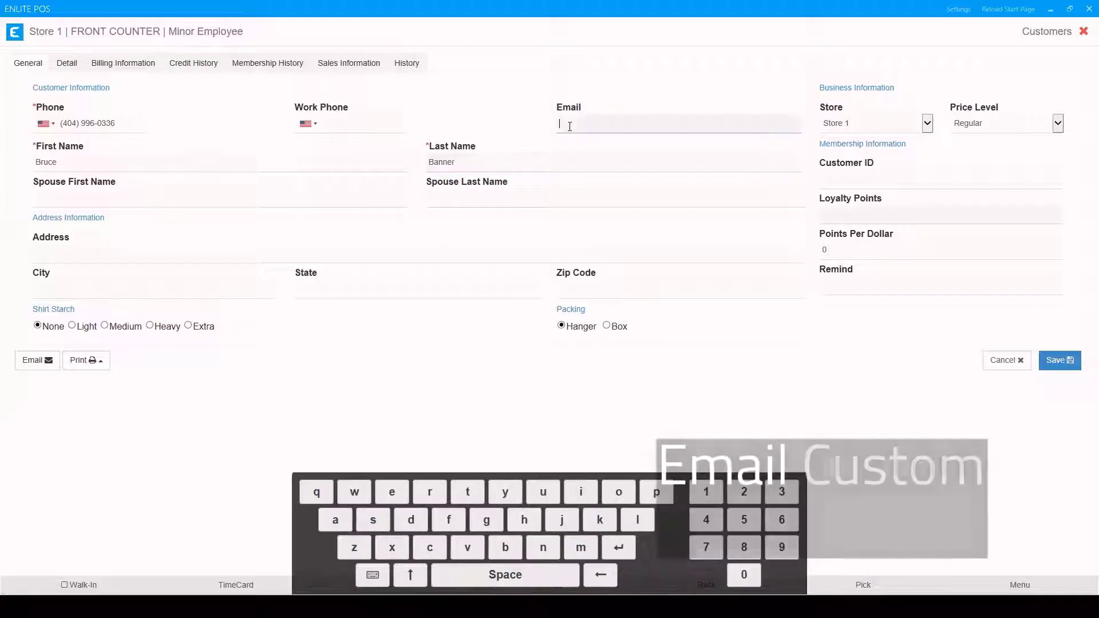
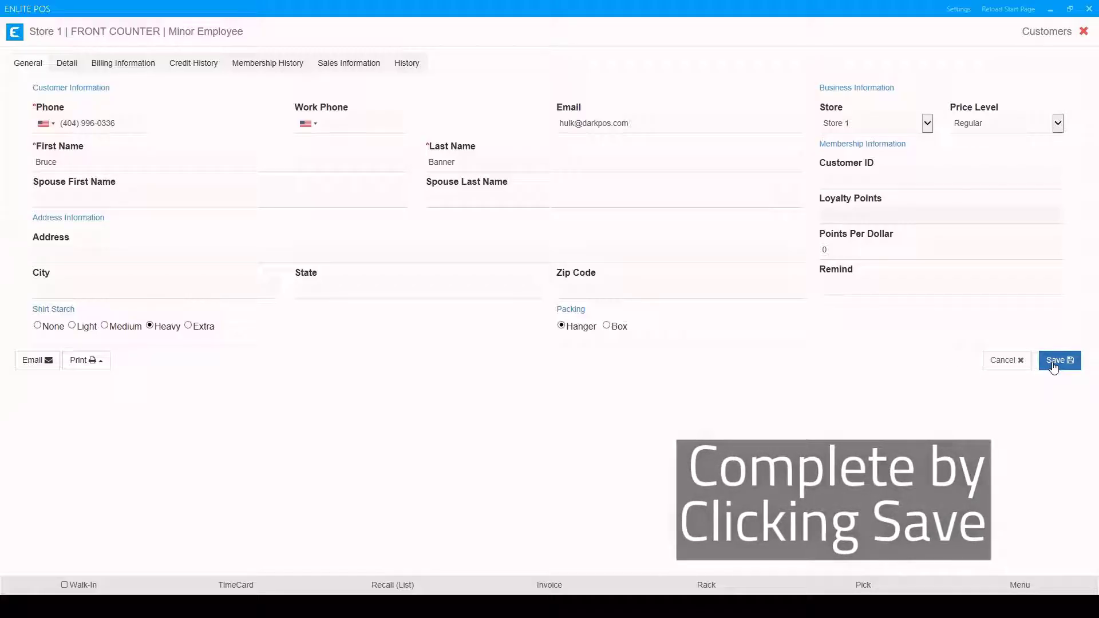
pyautogui.click(1059, 360)
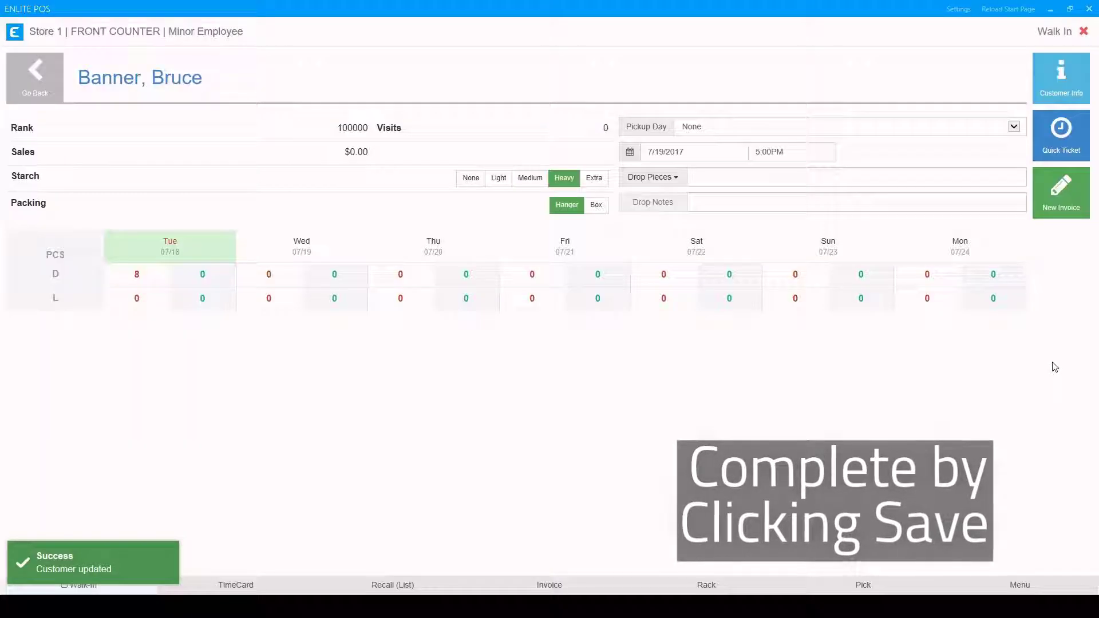
pyautogui.moveTo(442, 420)
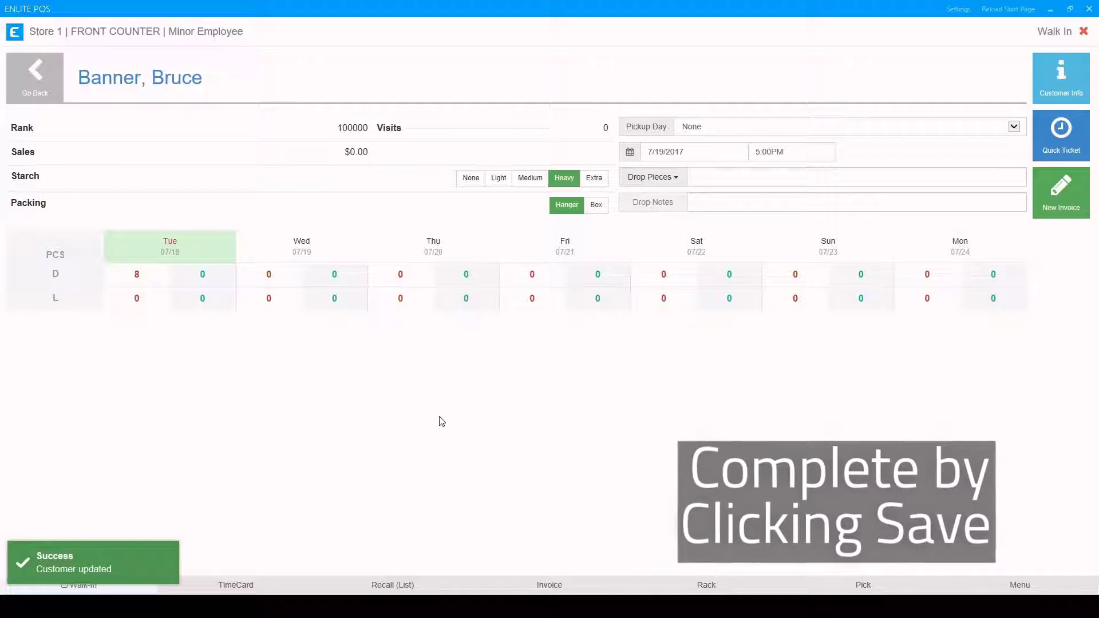